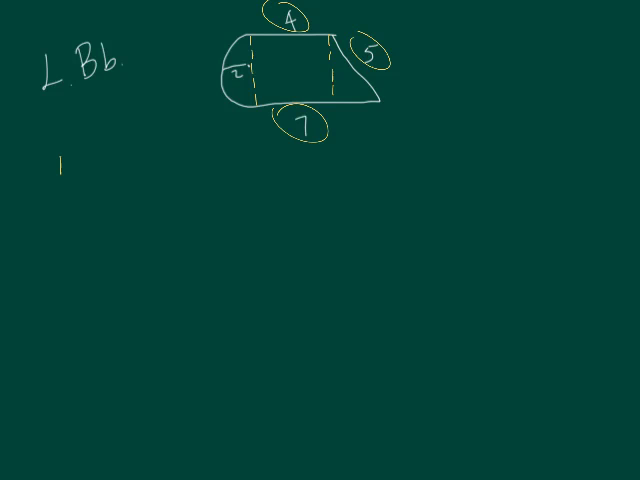
Handwrite 4 + 5 + 7 beneath the figure and trace the semicircular edge in yellow.
{"action": "type", "text": "4 + 5"}
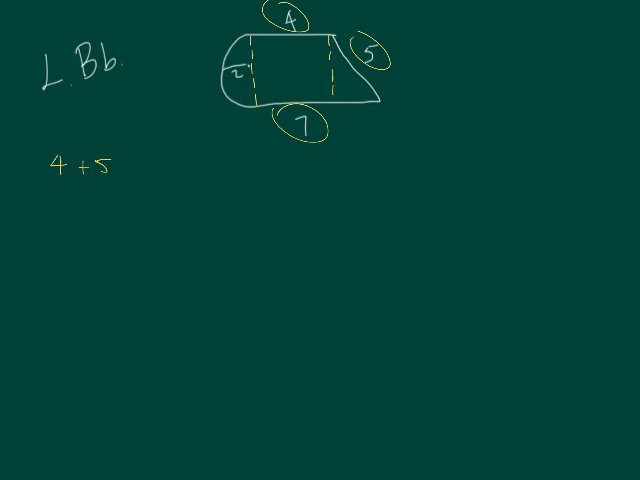
{"action": "type", "text": "+7"}
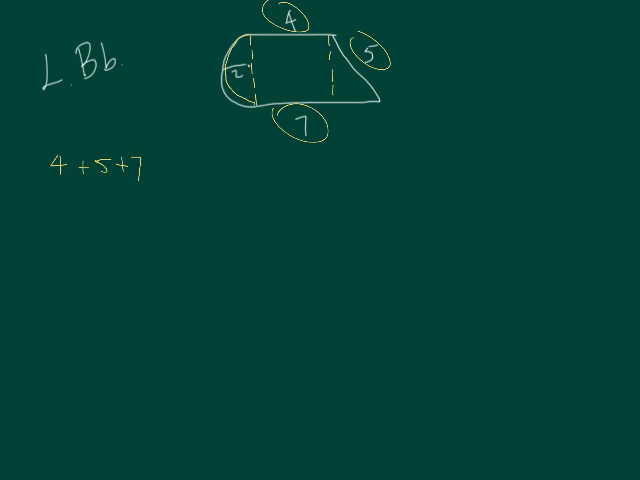
{"action": "left_click_drag", "start_coordinate": [232, 44], "coordinate": [230, 96]}
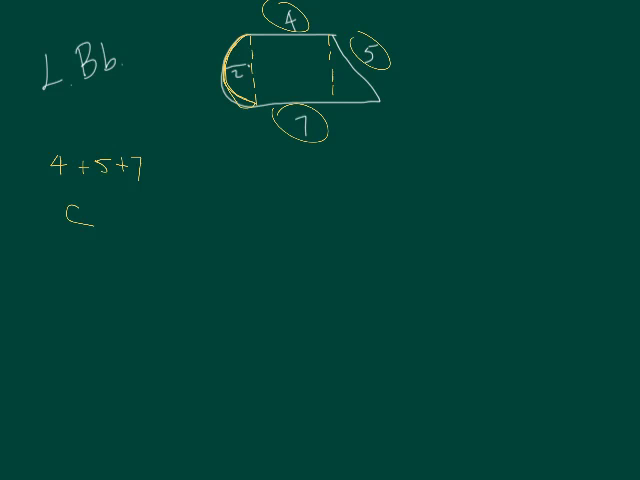
Write the curved-edge formula C = 2πr and substitute r = 2.
{"action": "type", "text": "="}
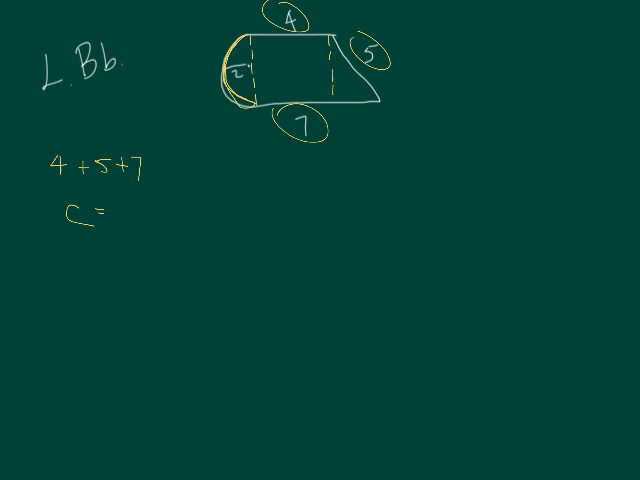
{"action": "type", "text": "π"}
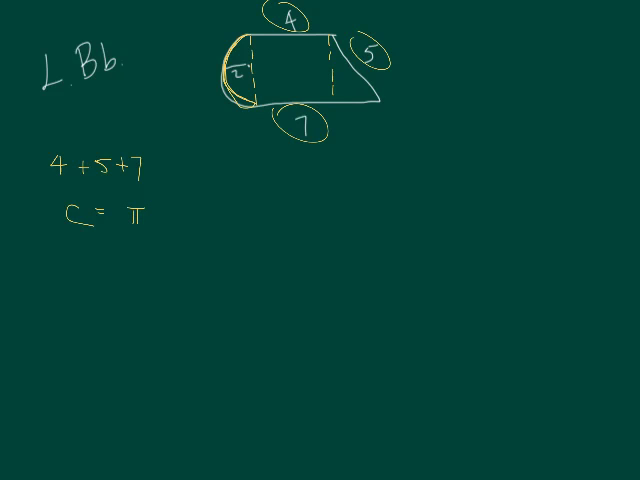
{"action": "type", "text": "2πr"}
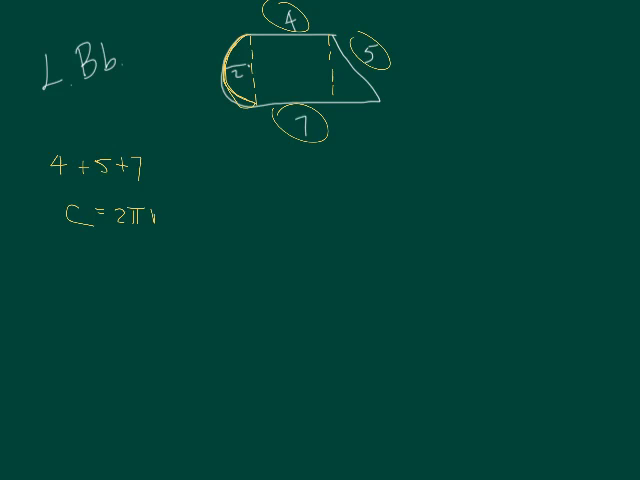
{"action": "type", "text": "r"}
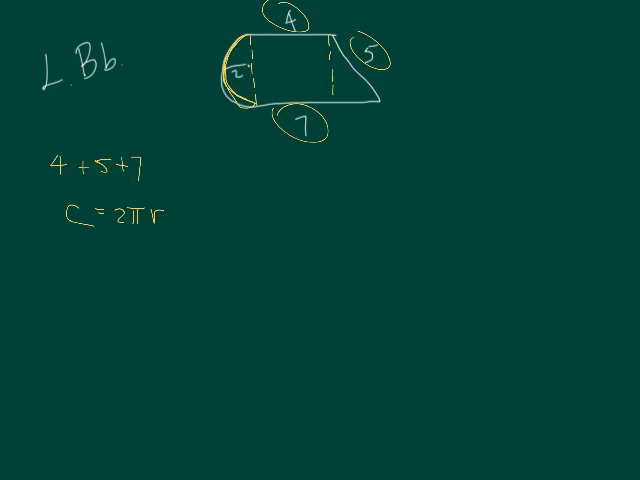
{"action": "type", "text": "2(2"}
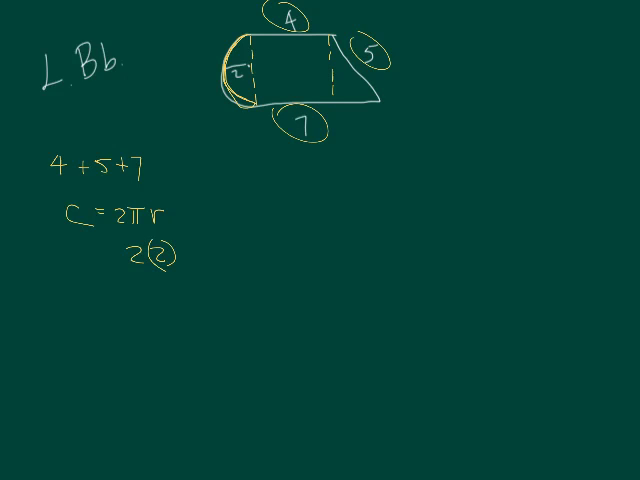
{"action": "type", "text": "π)-"}
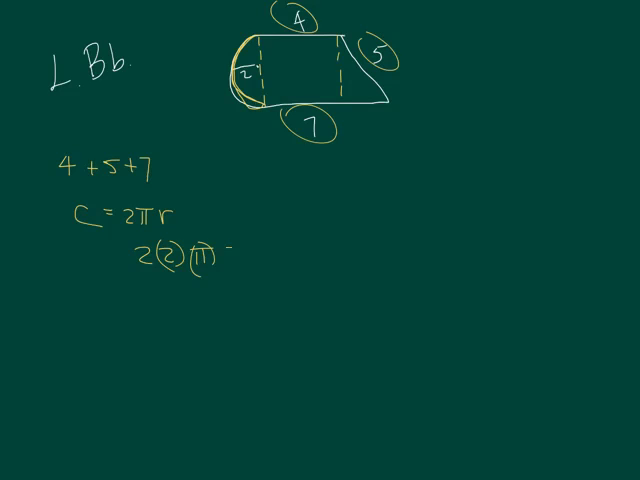
Simplify to 4π/2 = 2π = 6.28, then erase the whole board.
{"action": "type", "text": "= 4π"}
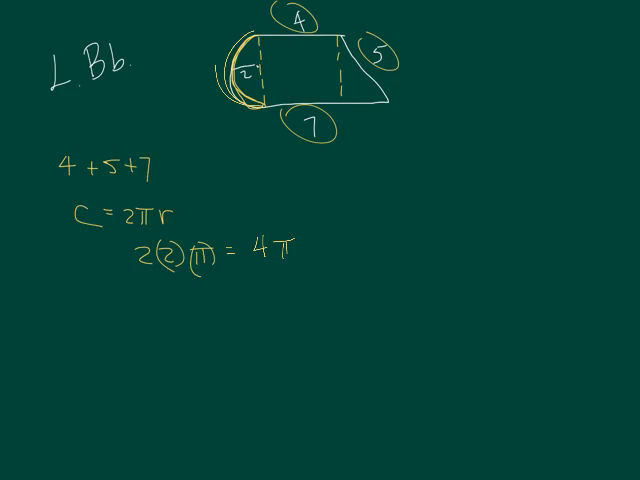
{"action": "type", "text": "/2"}
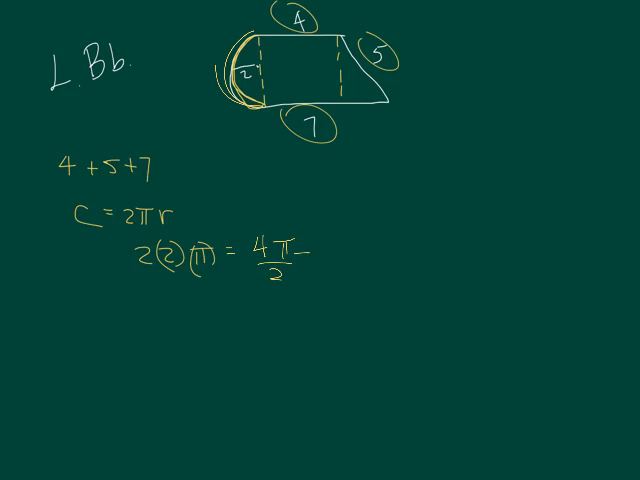
{"action": "type", "text": "= 2."}
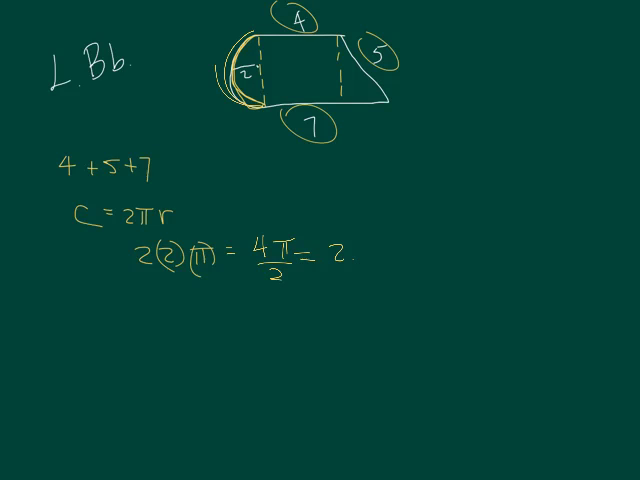
{"action": "type", "text": "π"}
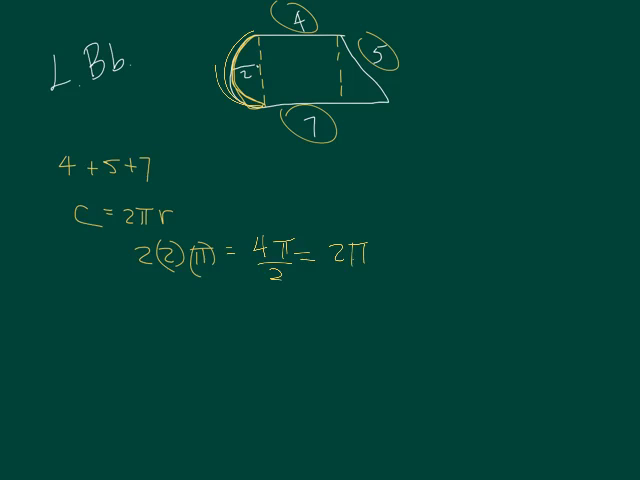
{"action": "left_click", "coordinate": [392, 252]}
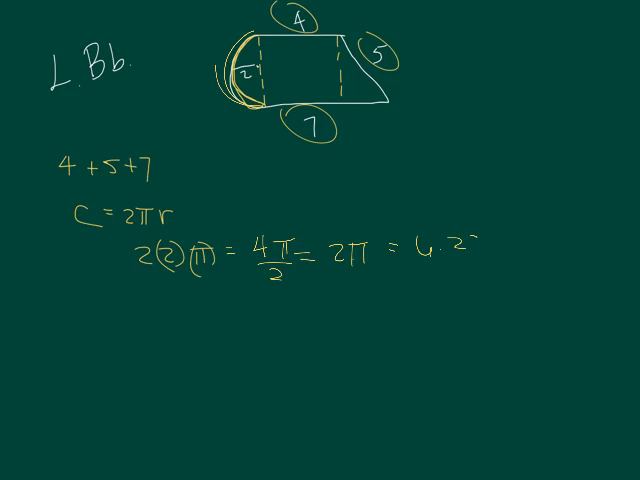
{"action": "type", "text": "8"}
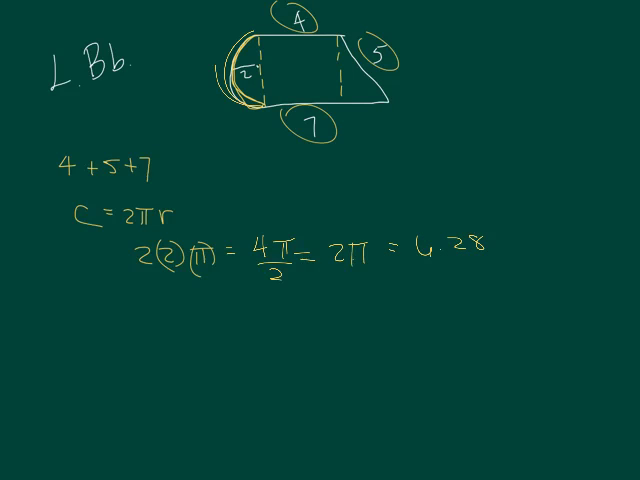
{"action": "left_click_drag", "start_coordinate": [400, 216], "coordinate": [510, 270]}
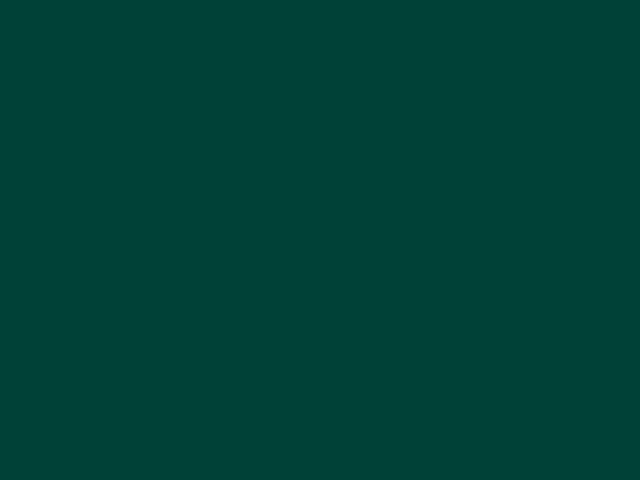
Draw the shaded rectangle problem, note its area 150 and the circle area A = πr² → 16π.
{"action": "left_click_drag", "start_coordinate": [78, 36], "coordinate": [86, 142]}
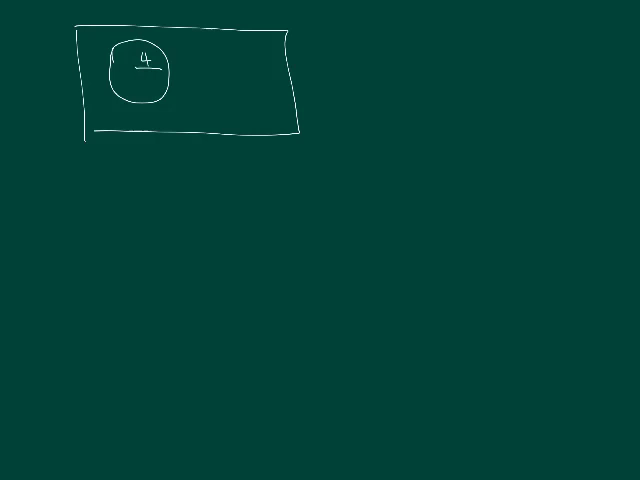
{"action": "left_click_drag", "start_coordinate": [204, 44], "coordinate": [240, 110]}
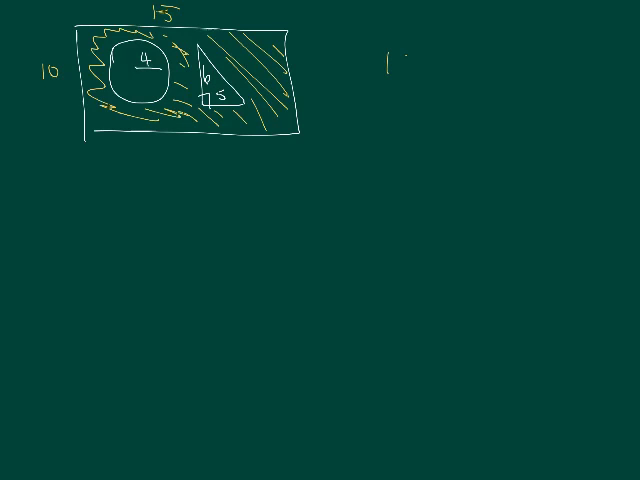
{"action": "type", "text": "150"}
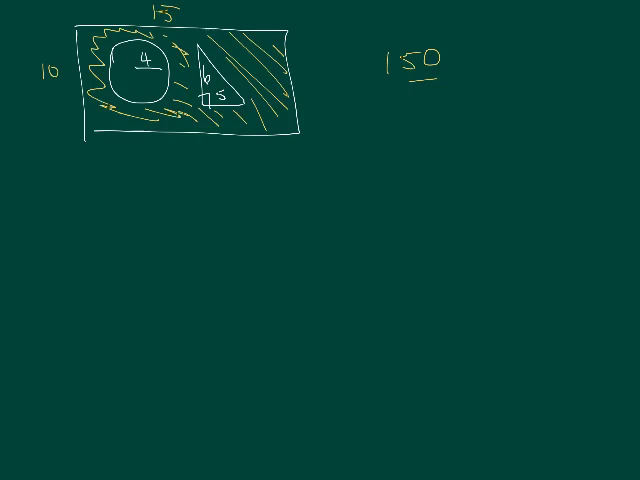
{"action": "type", "text": "A"}
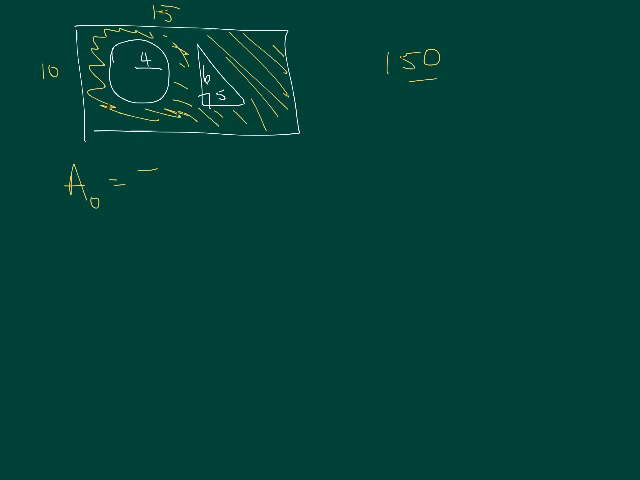
{"action": "type", "text": "πr²"}
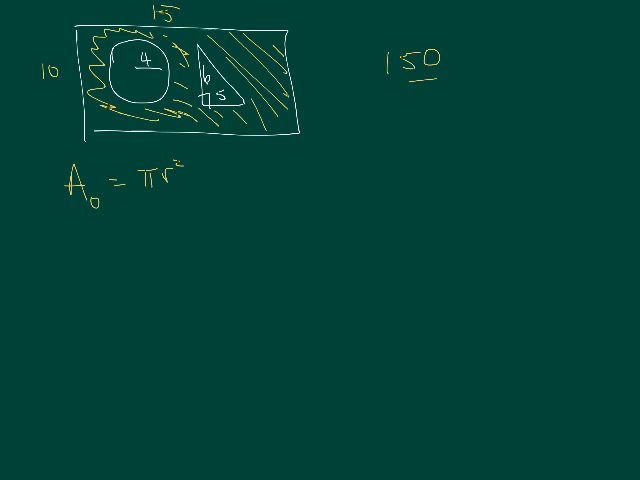
{"action": "left_click_drag", "start_coordinate": [184, 178], "coordinate": [224, 178]}
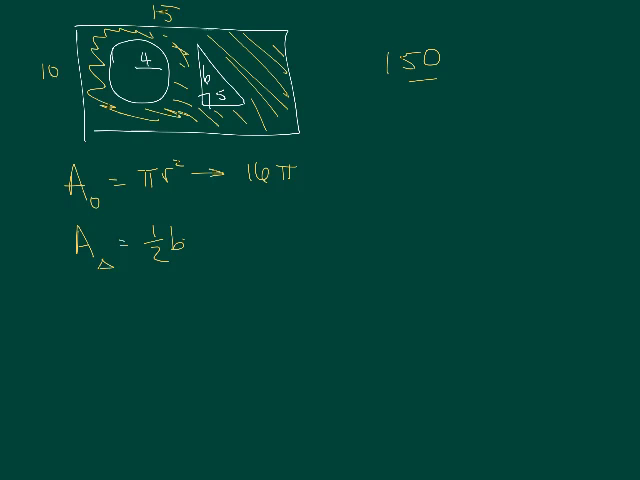
Write the triangle area A = ½bh → ½(30) = 15.
{"action": "type", "text": "h →"}
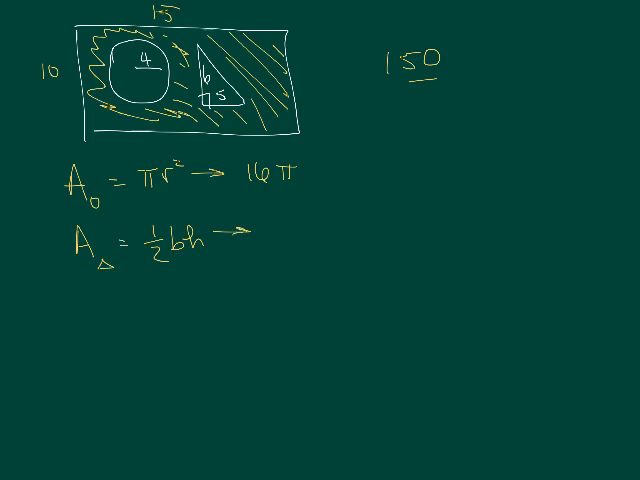
{"action": "type", "text": "1/2"}
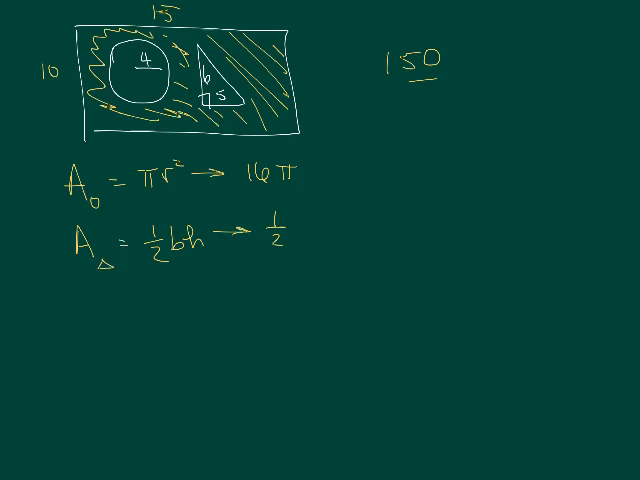
{"action": "type", "text": "(30"}
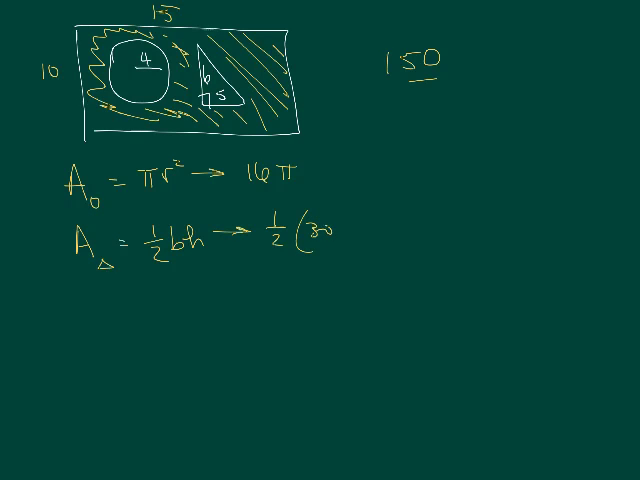
{"action": "type", "text": "= 1"}
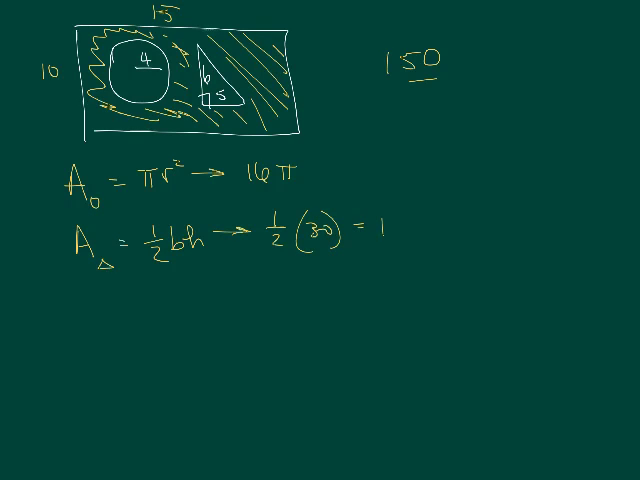
{"action": "type", "text": "5"}
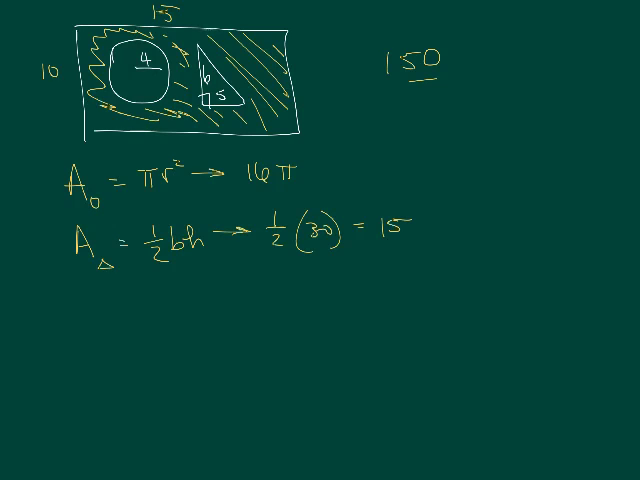
Set up the shaded area as 150 − 16π − 15, then clear the board.
{"action": "type", "text": "150"}
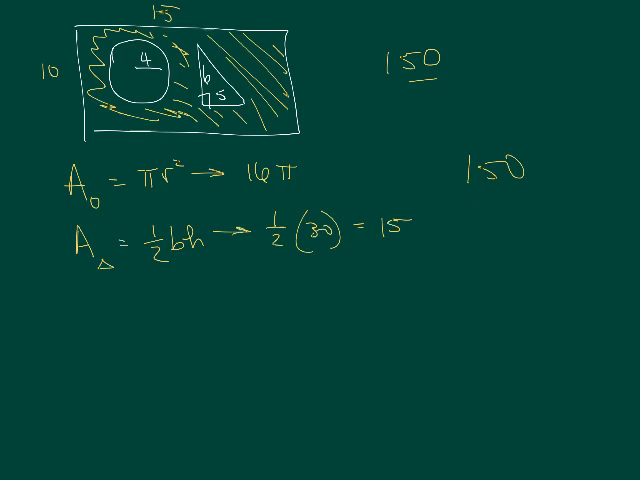
{"action": "type", "text": "-16π"}
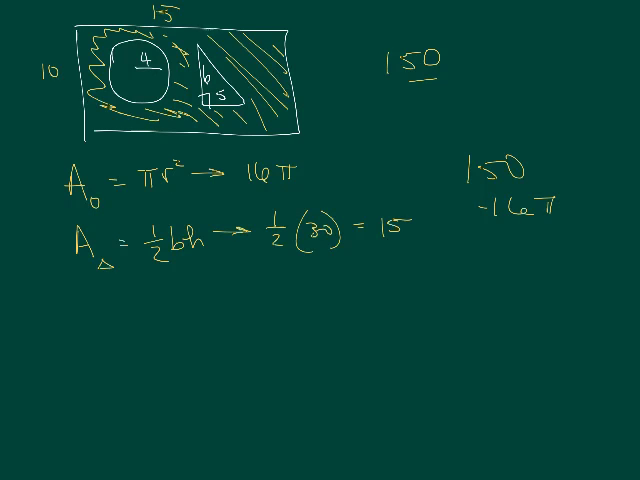
{"action": "type", "text": "-15"}
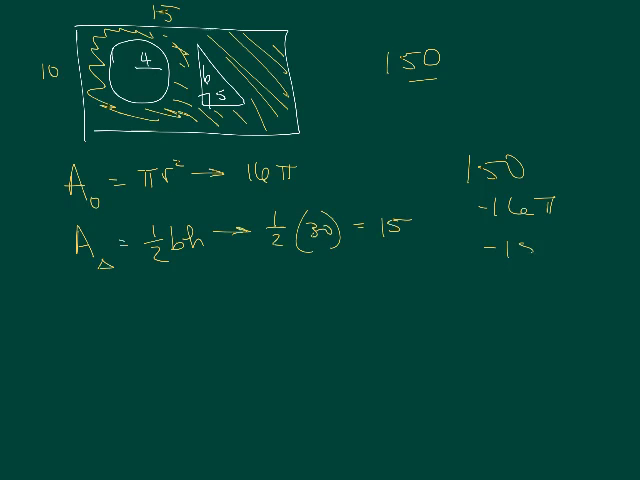
{"action": "left_click_drag", "start_coordinate": [480, 284], "coordinate": [564, 284]}
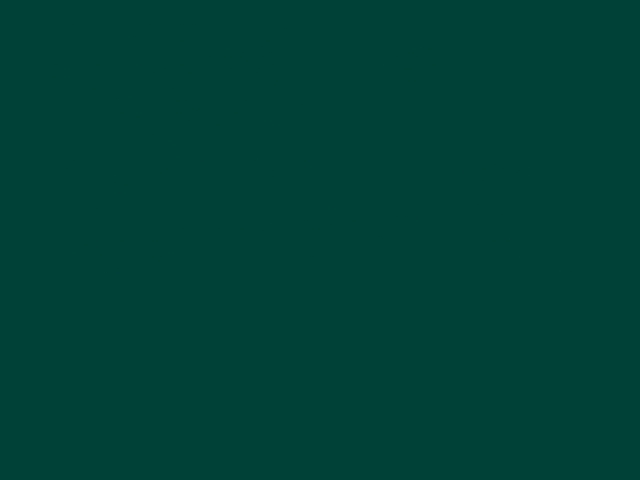
Sketch a rectangle with its sides labelled 4 and 6 in circles.
{"action": "left_click_drag", "start_coordinate": [296, 46], "coordinate": [180, 112]}
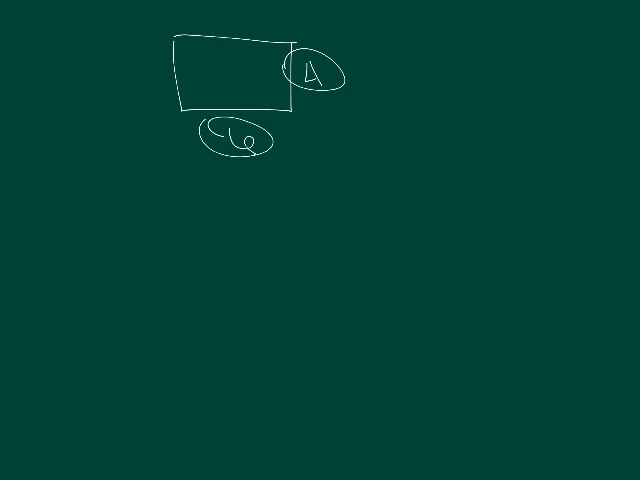
Draw strokes below the rectangle before clearing the page for 'V ='.
{"action": "left_click_drag", "start_coordinate": [156, 198], "coordinate": [160, 268]}
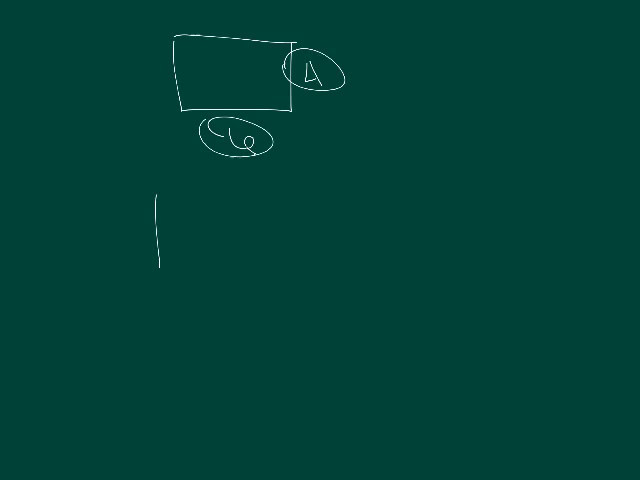
{"action": "left_click_drag", "start_coordinate": [156, 196], "coordinate": [232, 272]}
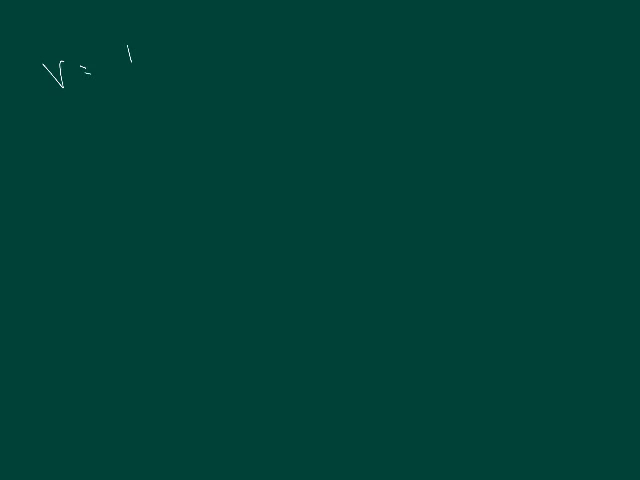
Write 4/3 and π after V = to start the sphere volume formula.
{"action": "type", "text": "4/3"}
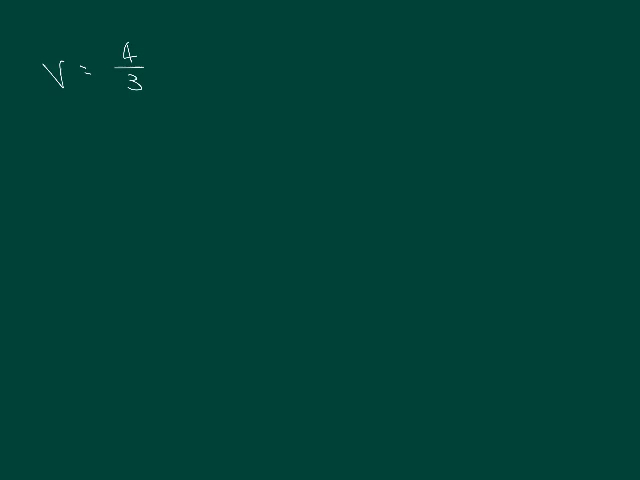
{"action": "type", "text": "π"}
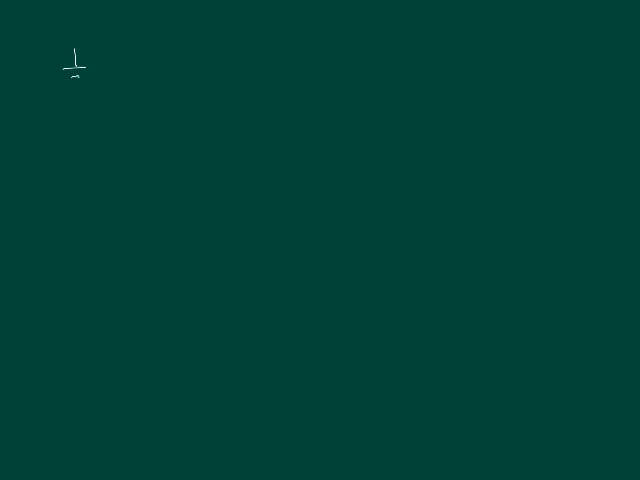
Write 1/3(b)(h), the sphere formula with π, and the result 113.04 below 4/3π(27).
{"action": "left_click_drag", "start_coordinate": [70, 70], "coordinate": [116, 76]}
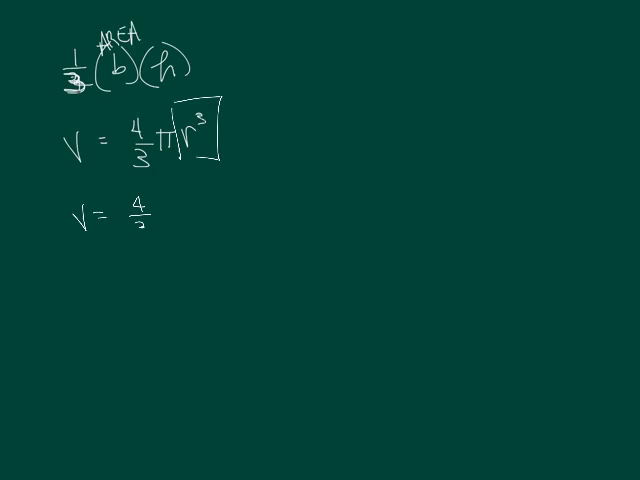
{"action": "type", "text": "π"}
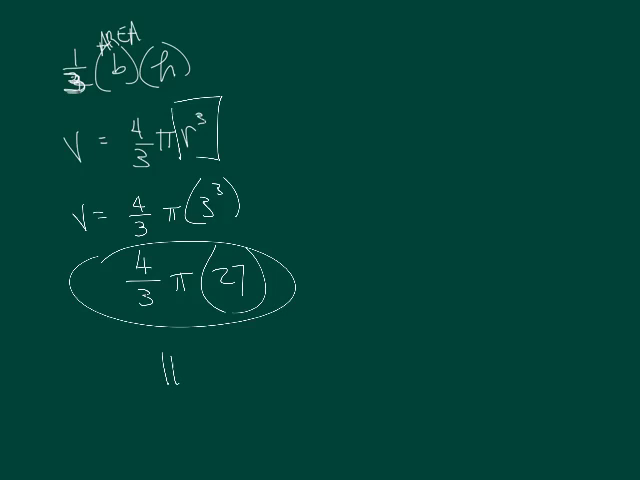
{"action": "type", "text": "113.04"}
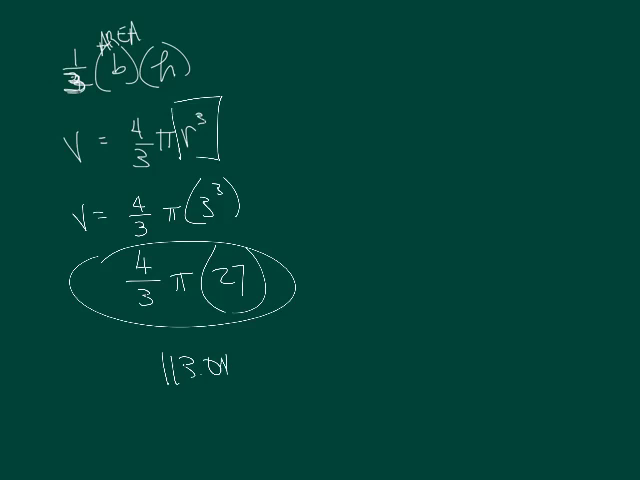